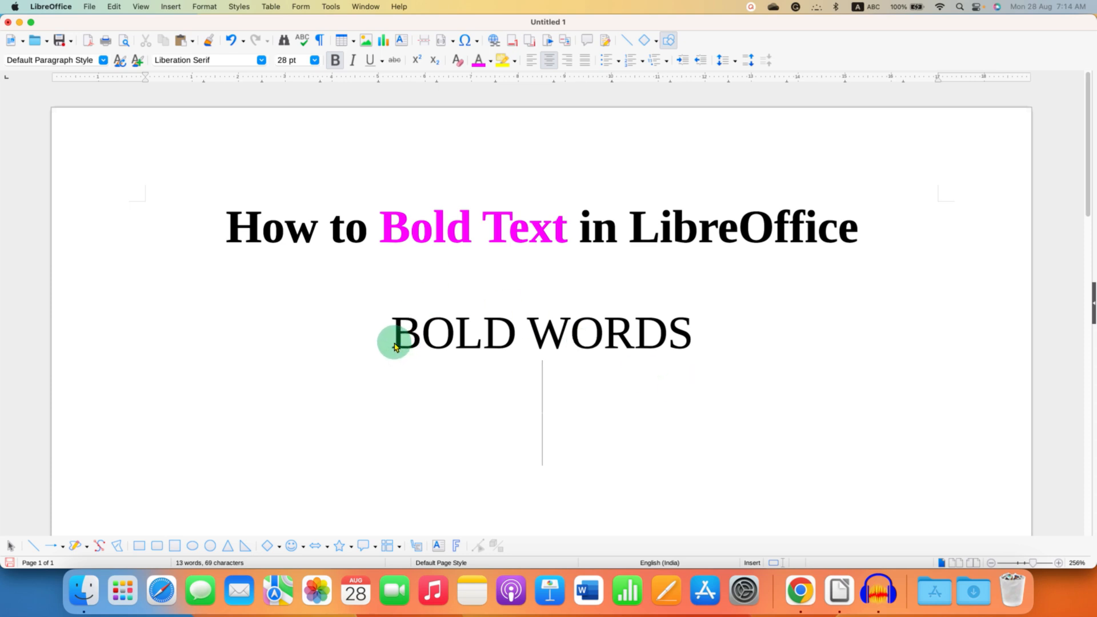
# Select the 'BOLD WORDS' line in the 'How to Bold Text in LibreOffice' document
pyautogui.moveTo(393, 334); pyautogui.dragTo(689, 334)
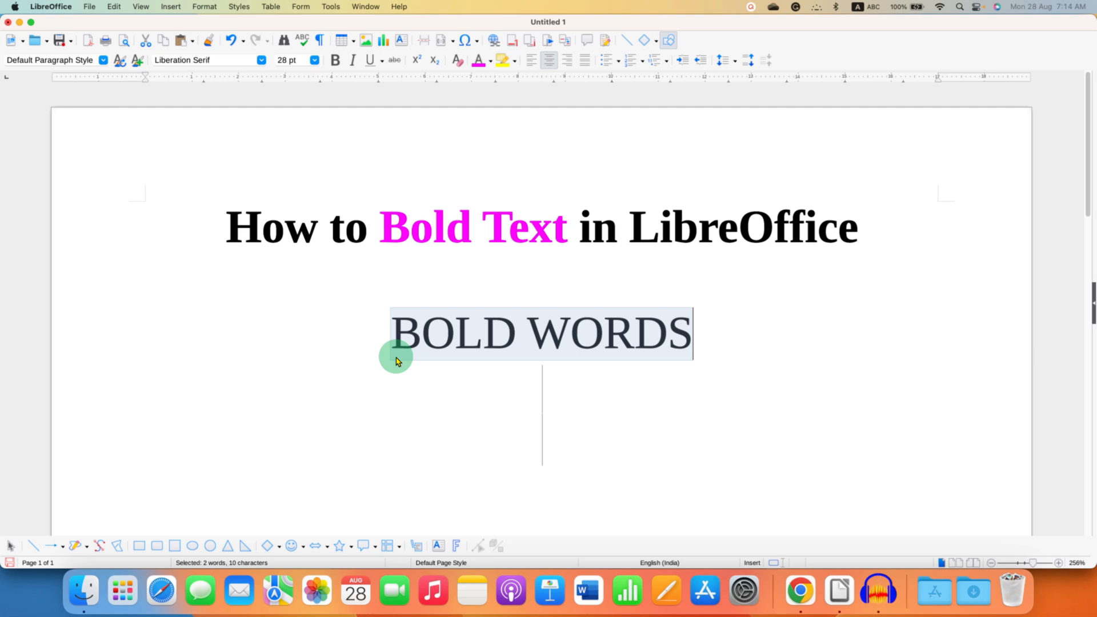
pyautogui.moveTo(623, 358)
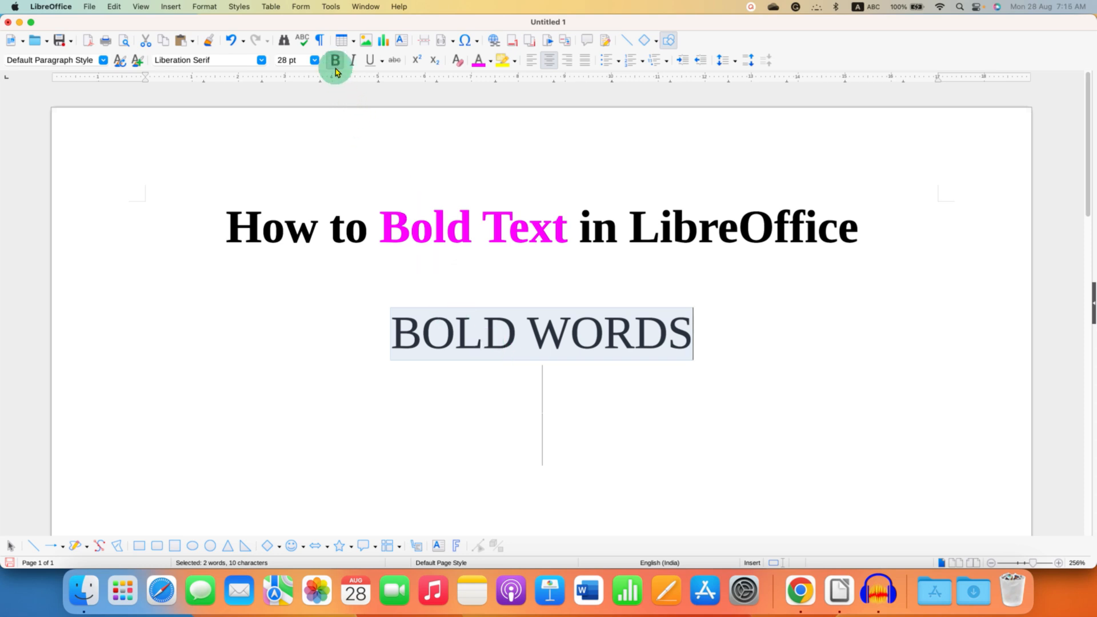
pyautogui.moveTo(336, 60)
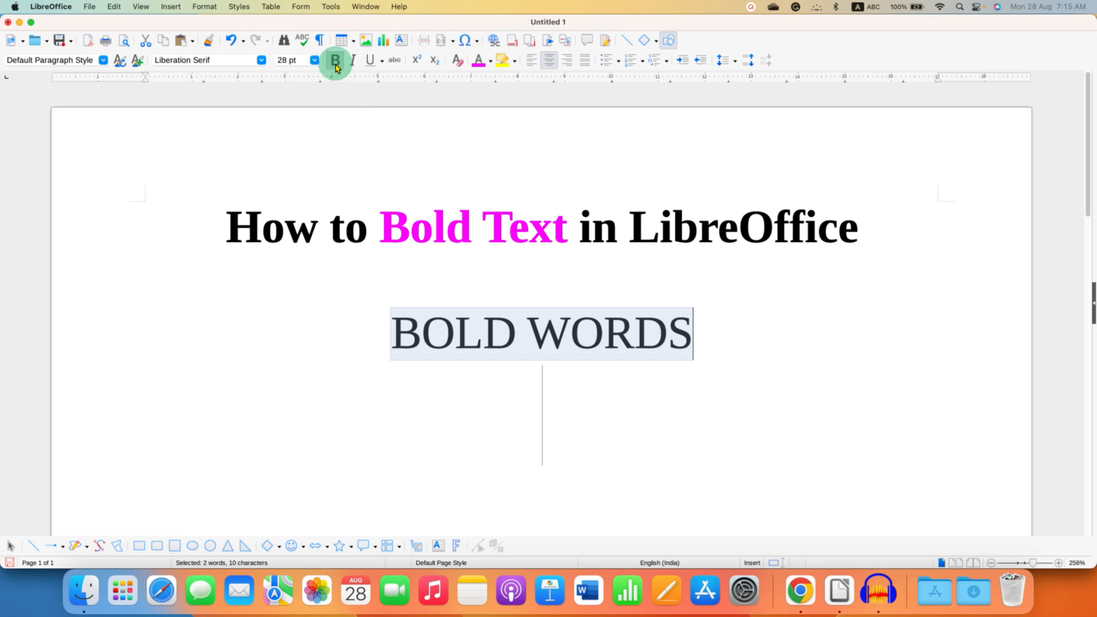
pyautogui.click(336, 60)
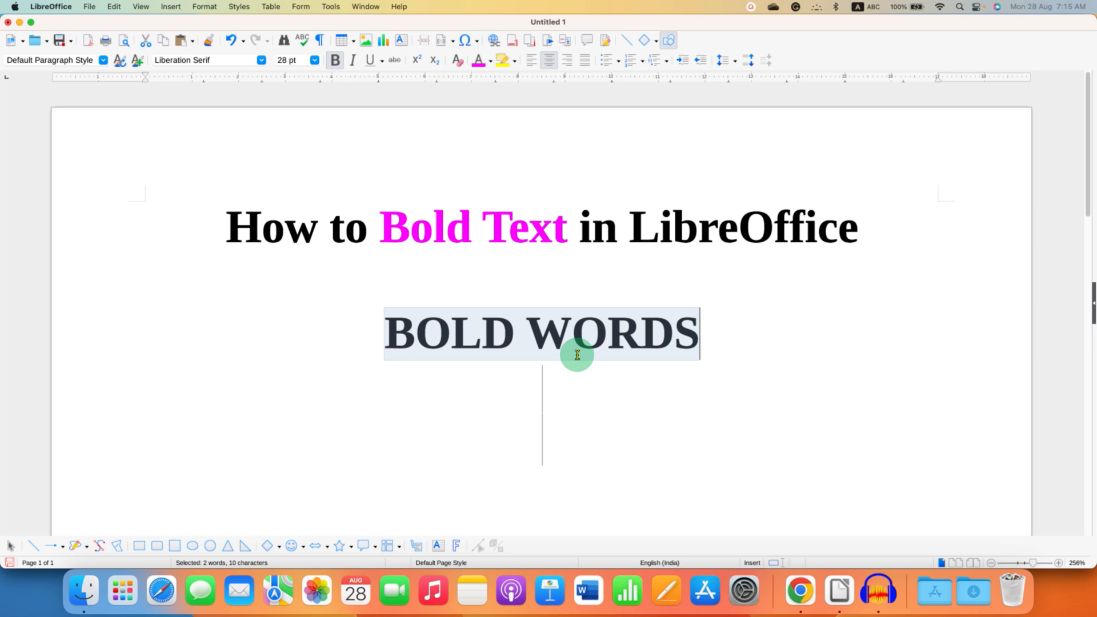
pyautogui.moveTo(409, 349)
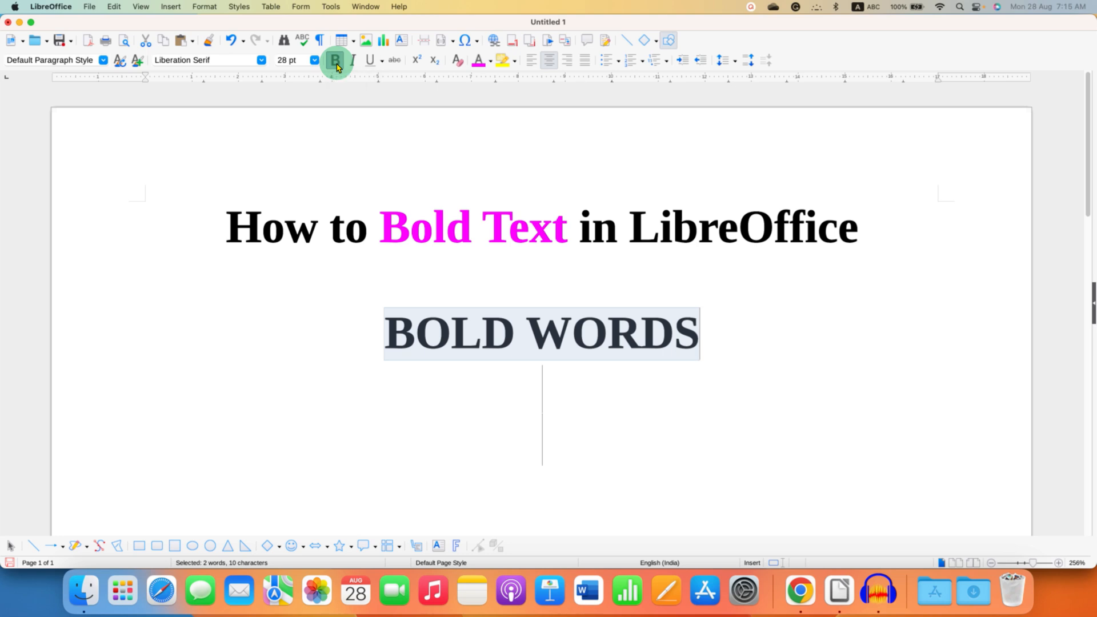
pyautogui.click(336, 59)
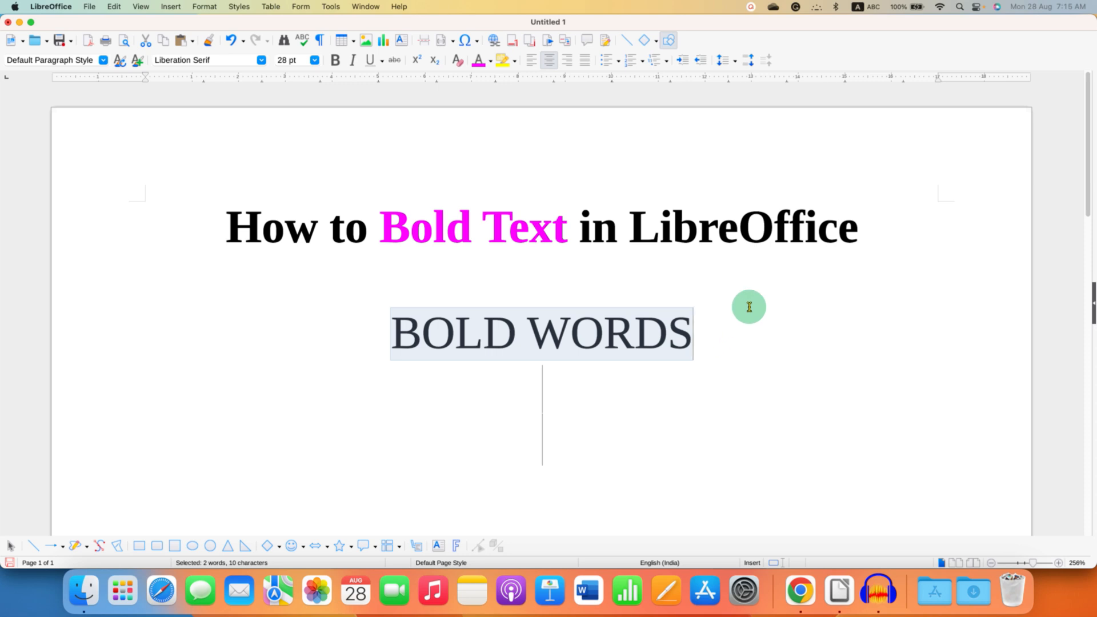
pyautogui.moveTo(838, 385)
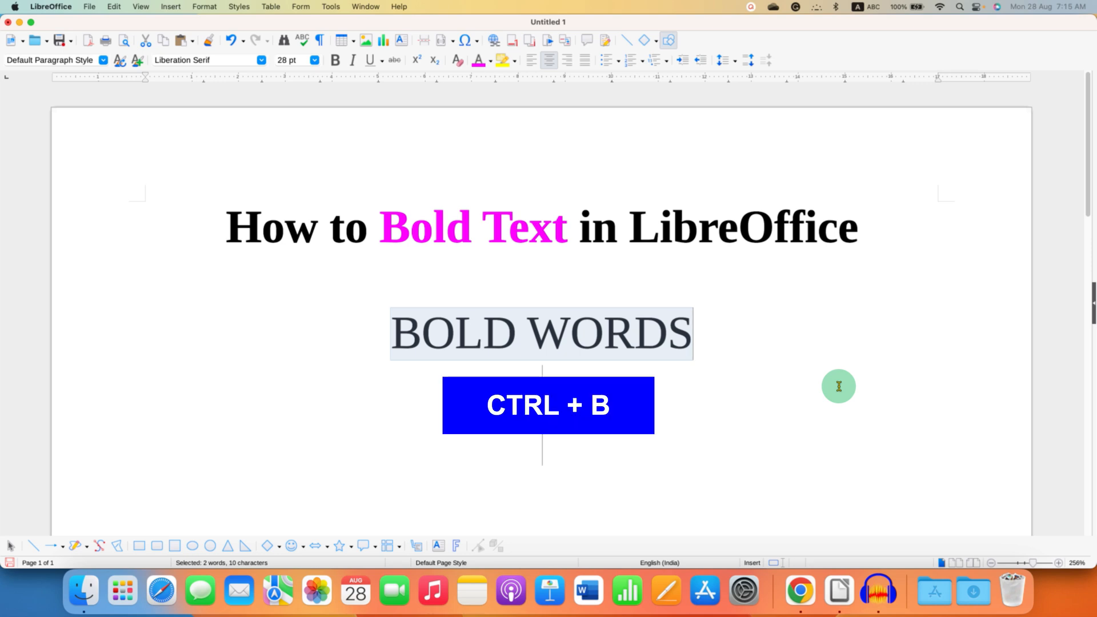
# Toggle the Bold control so the selected 'BOLD WORDS' text ends up bold
pyautogui.click(335, 59)
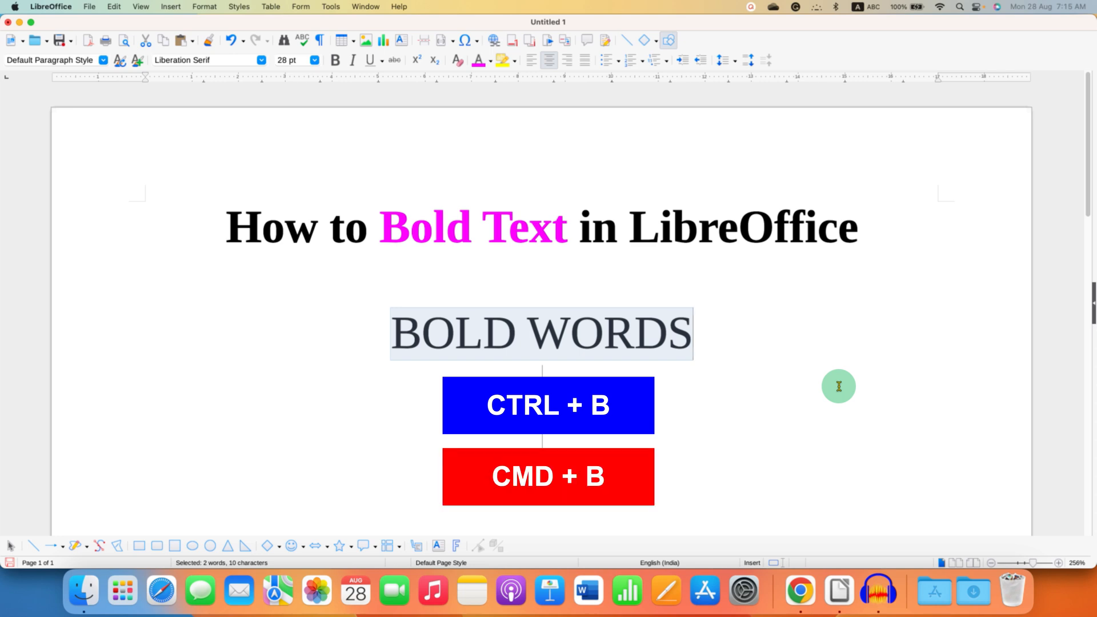
pyautogui.click(334, 60)
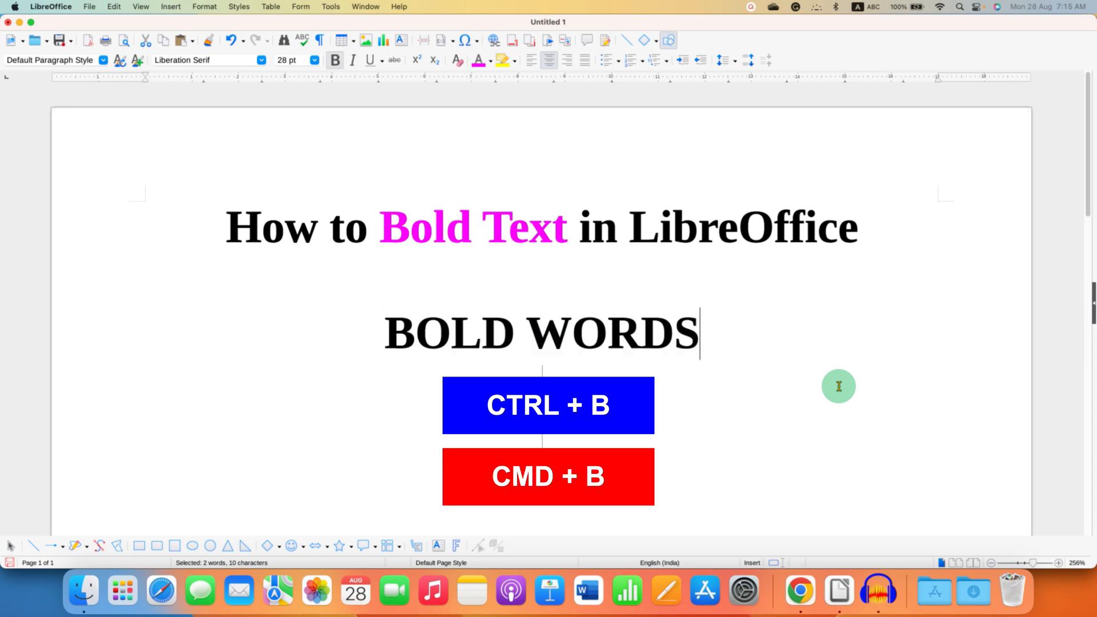